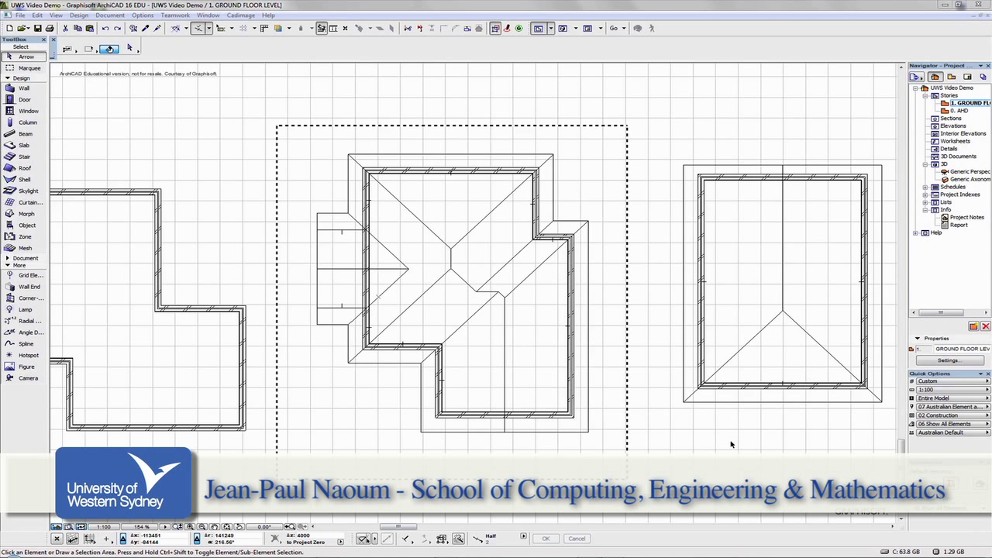
pyautogui.moveTo(708, 439)
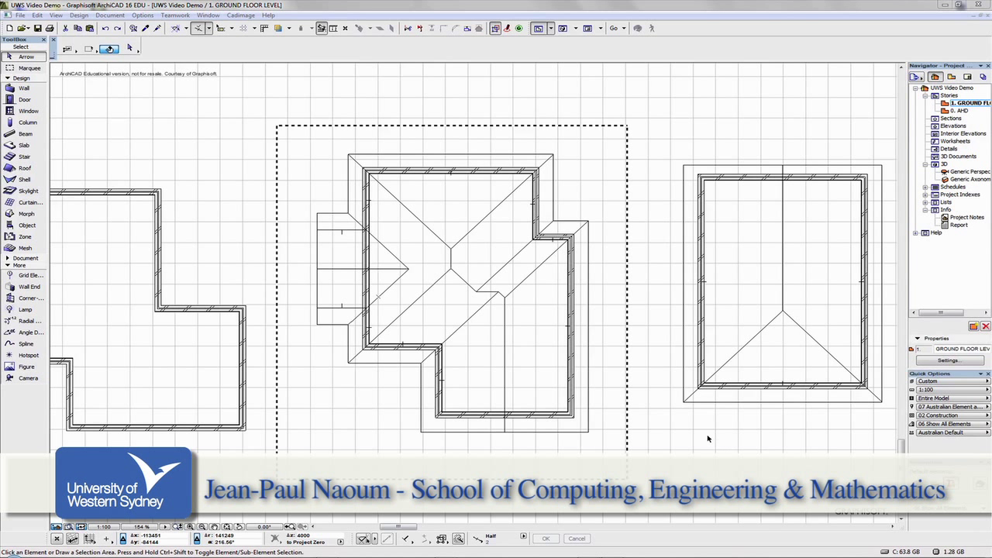
pyautogui.moveTo(530, 301)
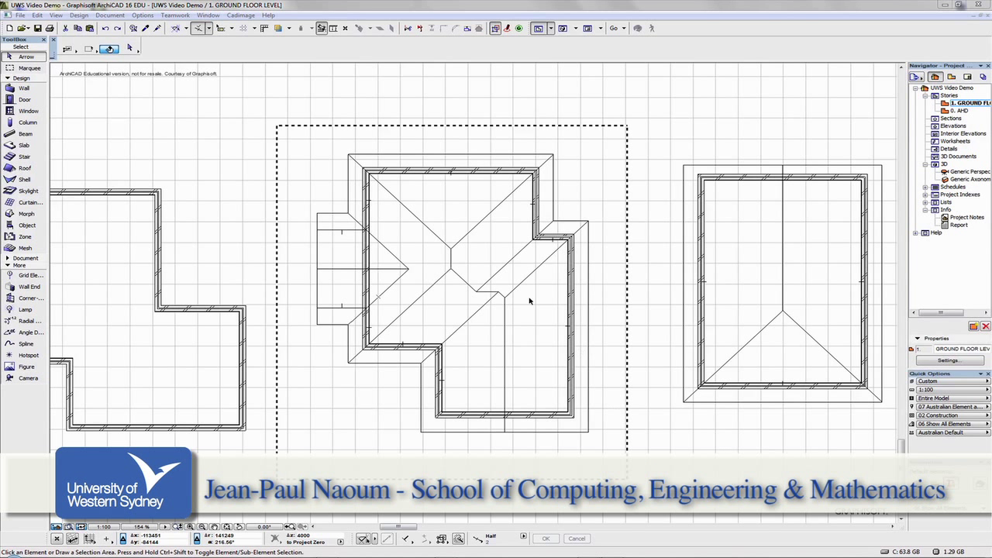
pyautogui.moveTo(318, 238)
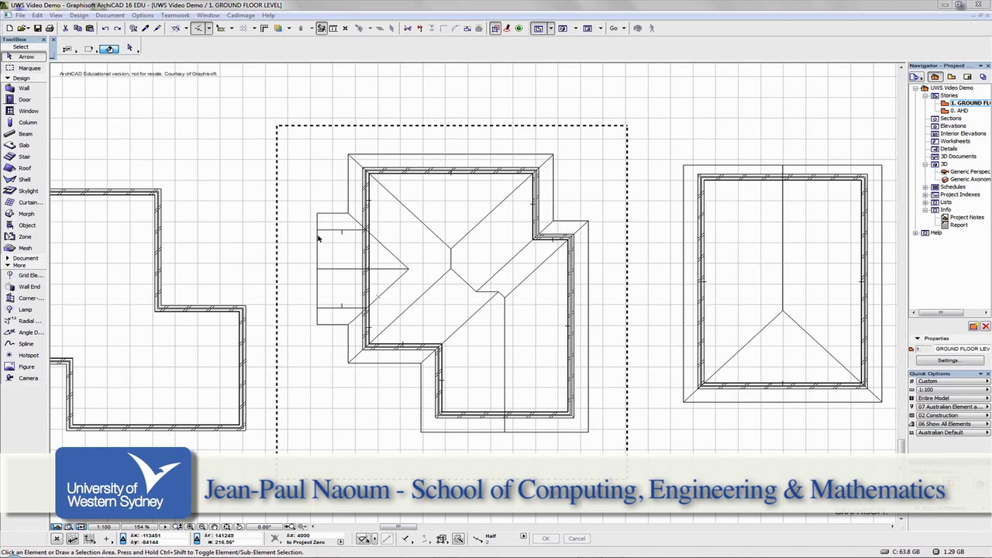
pyautogui.moveTo(487, 216)
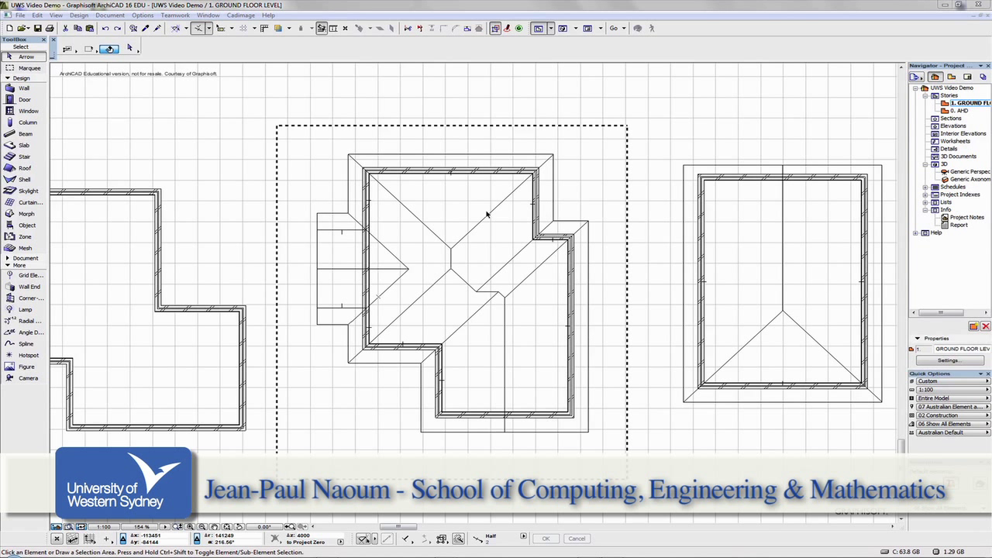
pyautogui.moveTo(456, 226)
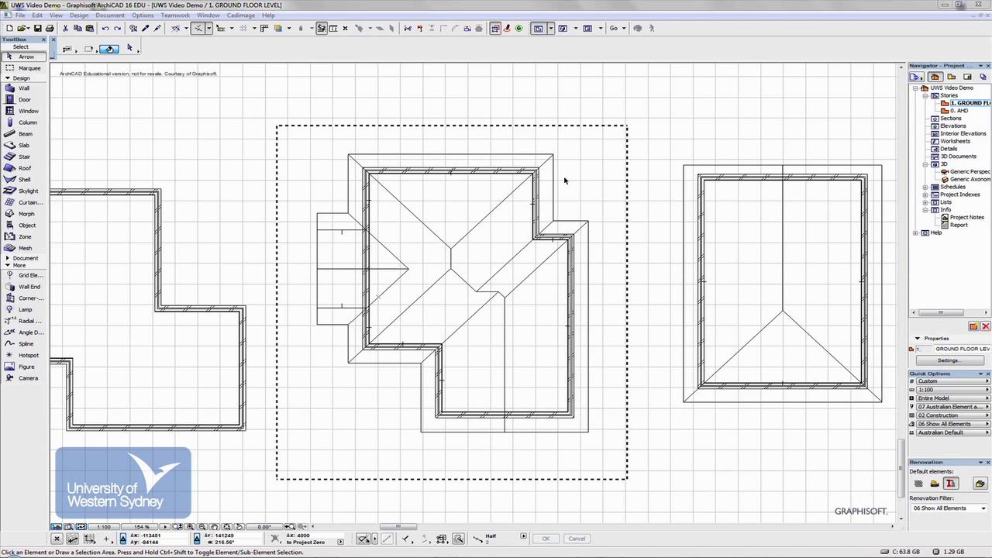
pyautogui.moveTo(480, 219)
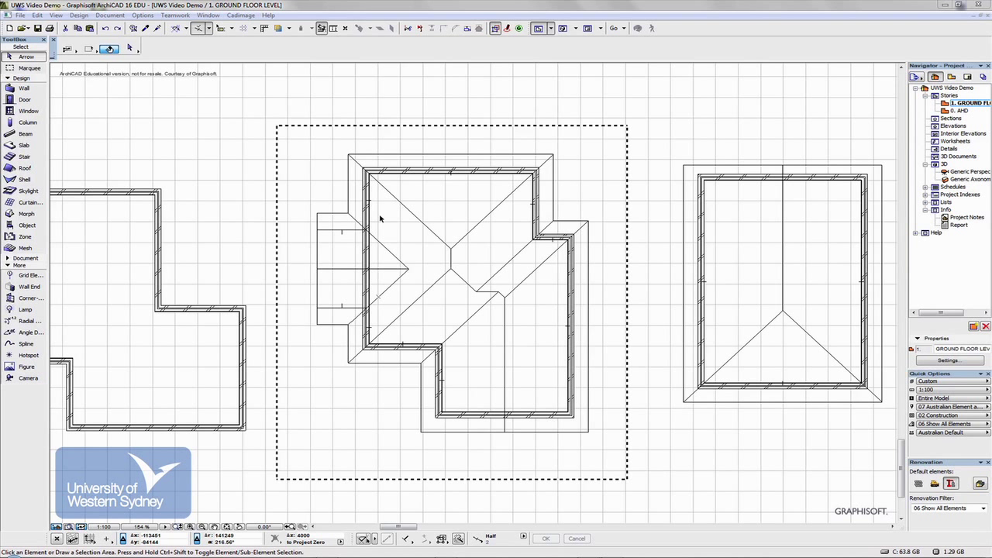
pyautogui.moveTo(446, 314)
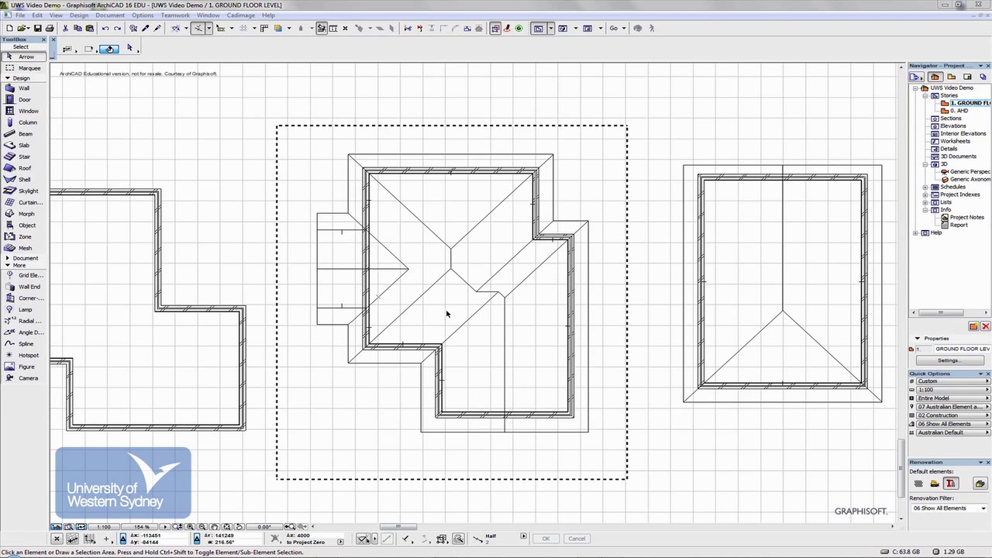
pyautogui.moveTo(596, 163)
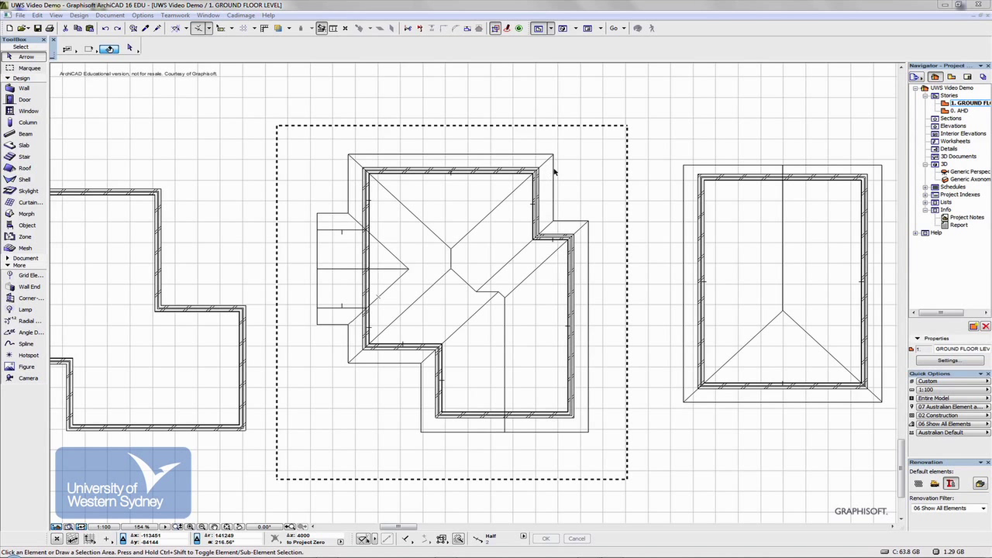
pyautogui.moveTo(557, 158)
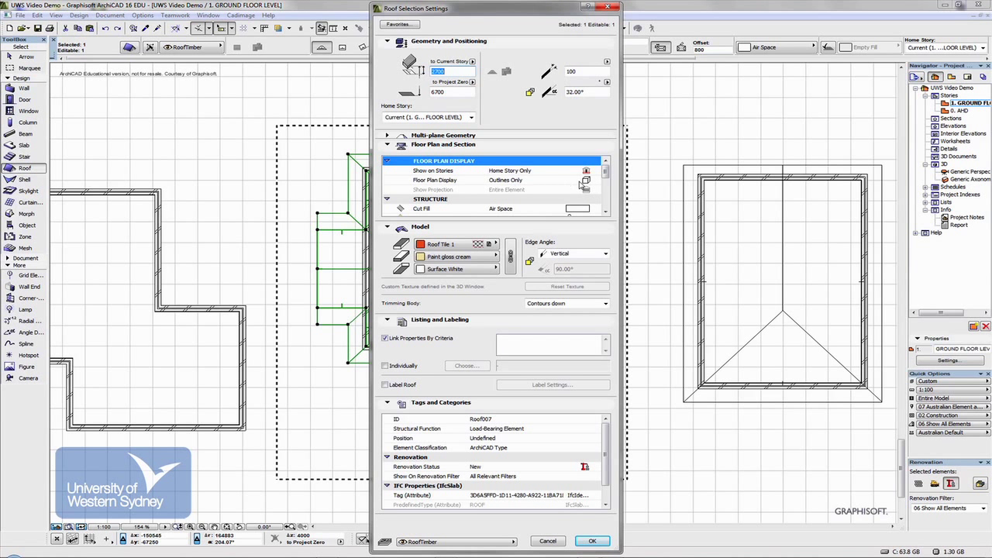
# Step: Set the roof's Floor Plan Display to Outlines Only and Overhead Lines to Hidden Line, then confirm
pyautogui.click(586, 179)
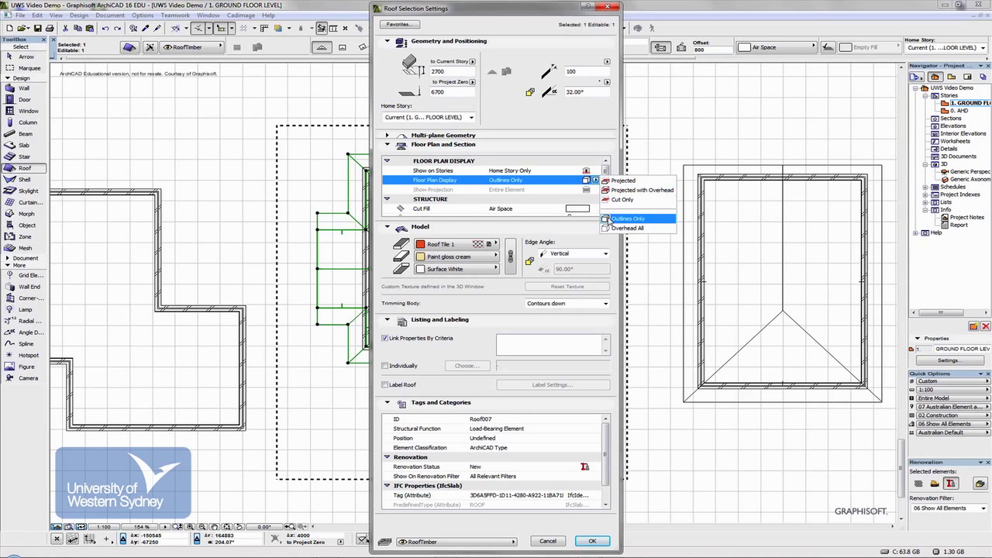
pyautogui.click(628, 219)
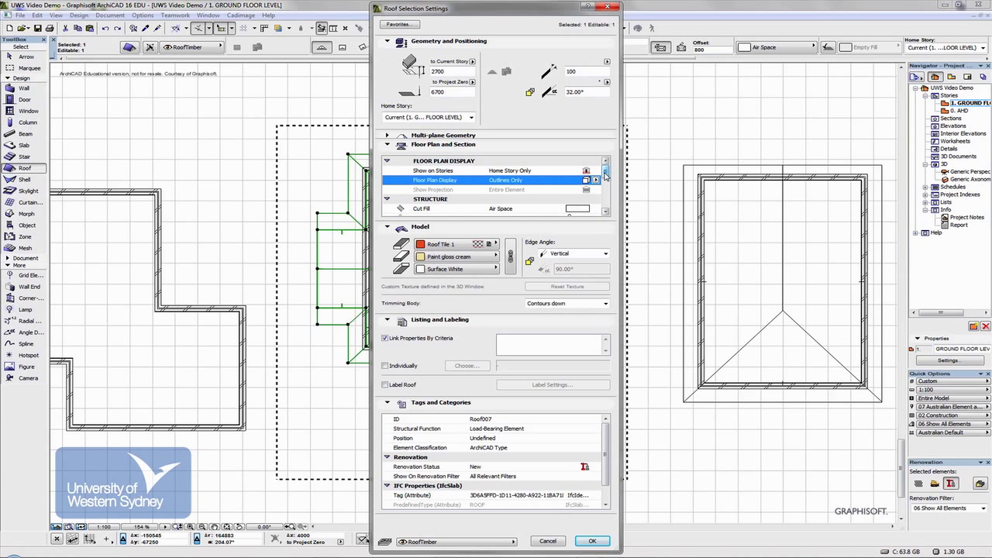
pyautogui.scroll(-3)
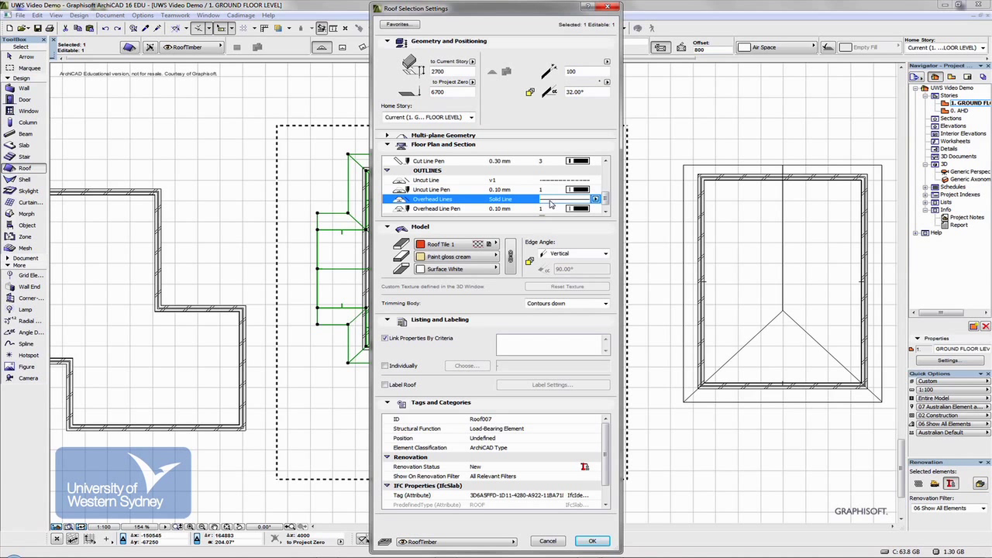
pyautogui.click(578, 200)
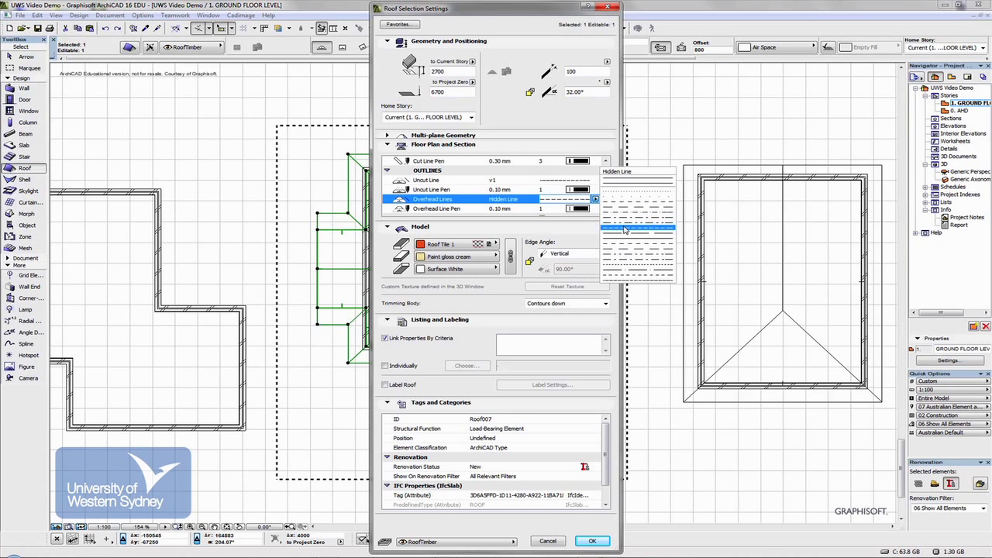
pyautogui.click(591, 542)
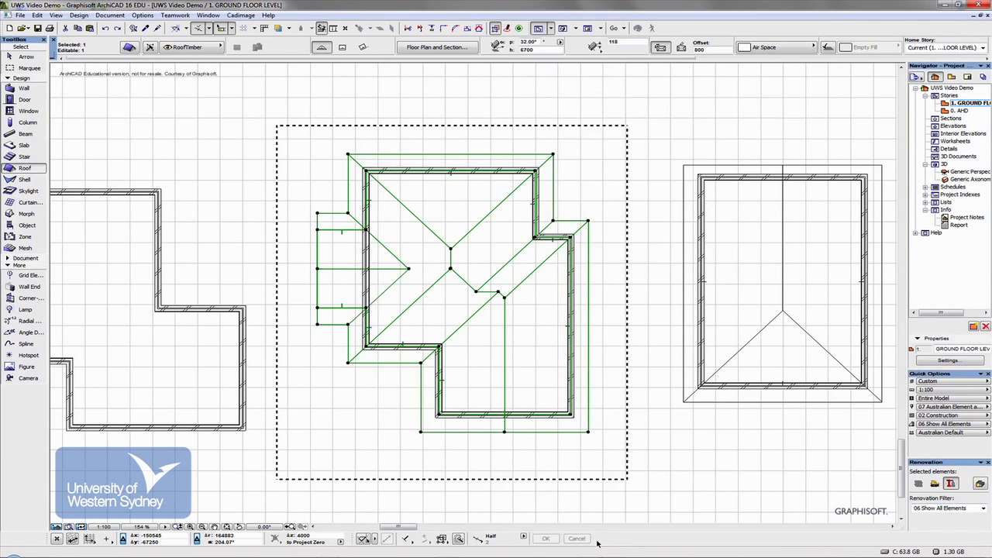